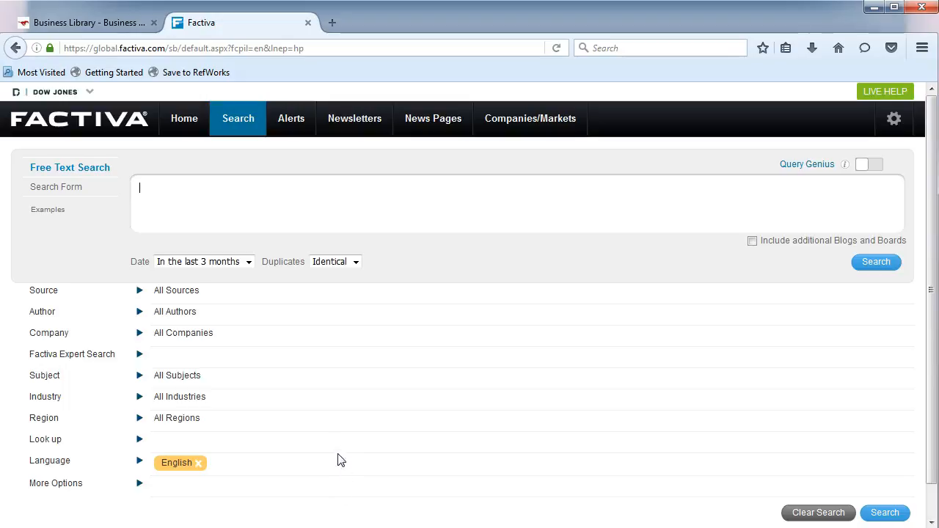
Add Qantas Airways Ltd as the company filter by entering 'qantas' and choosing the suggestion
click(139, 331)
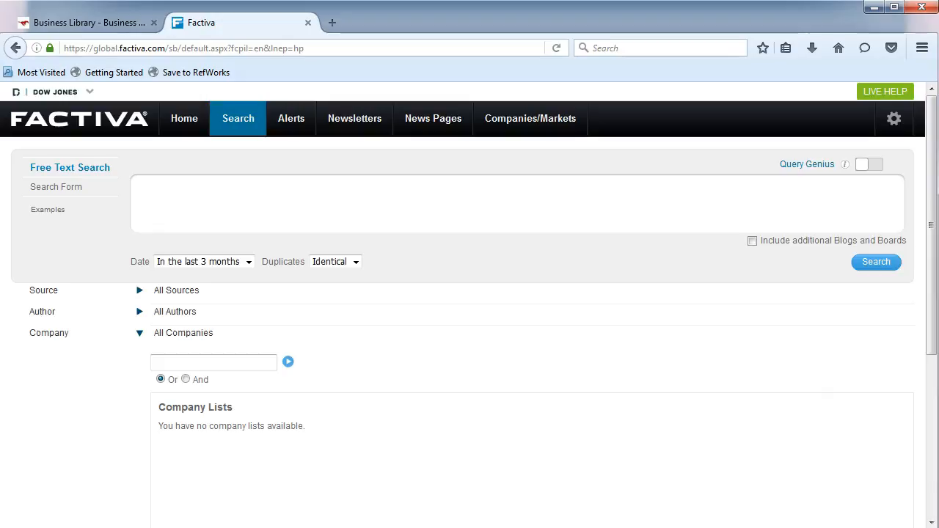
text(qantas)
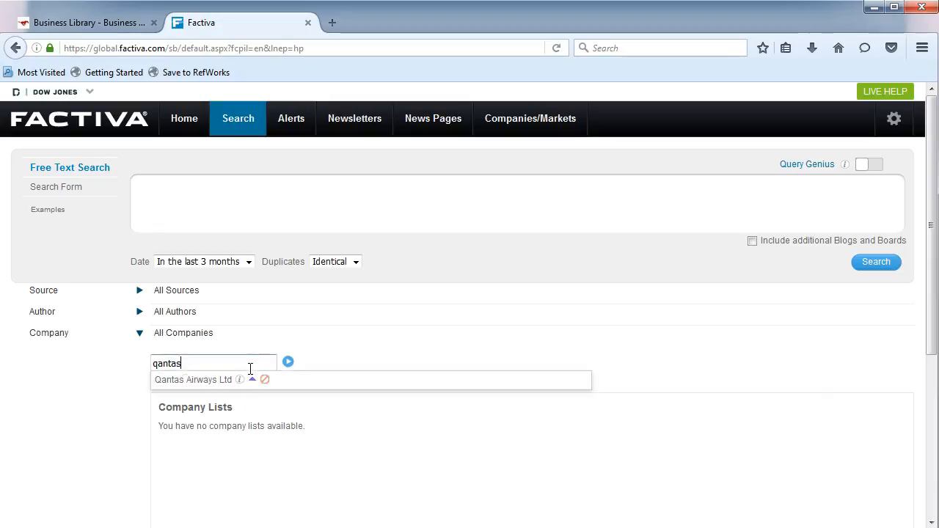
click(192, 379)
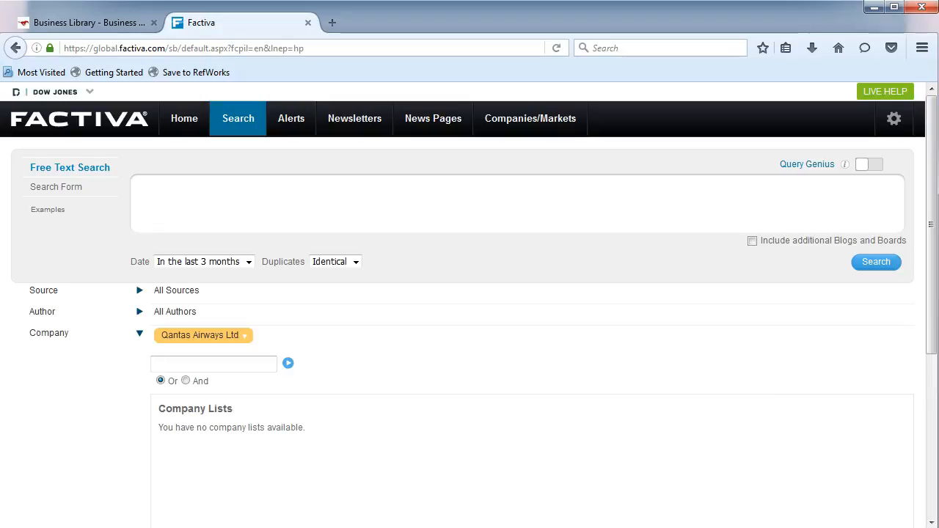
click(212, 364)
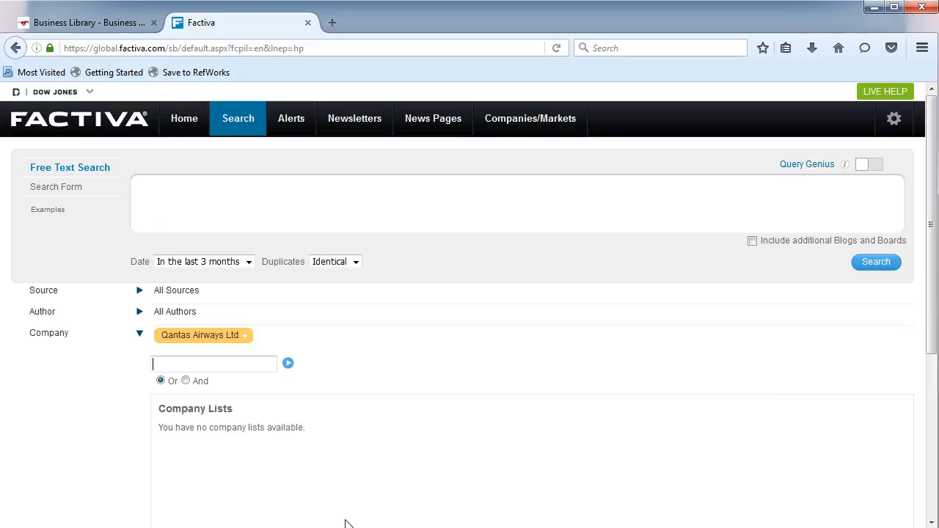
mouse_move(252, 271)
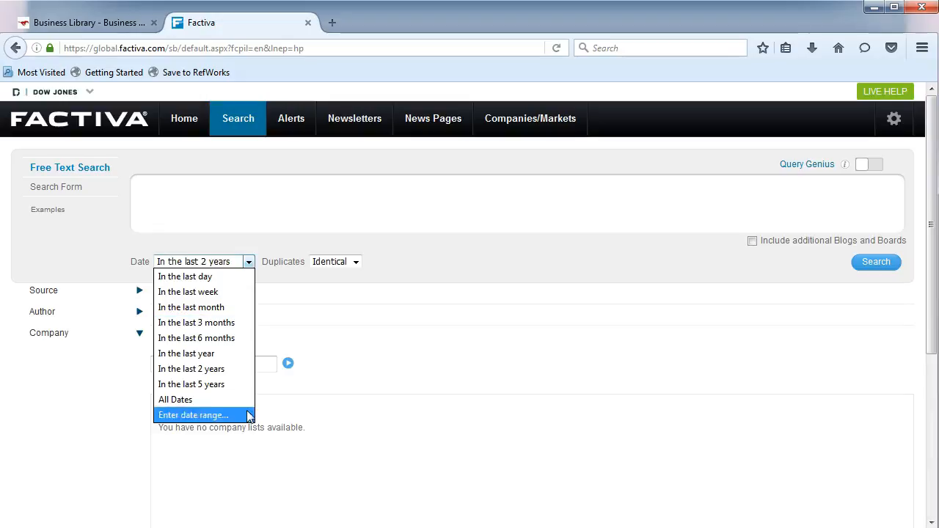
Set the date range to 'In the last 2 years' and run the Qantas search
click(875, 261)
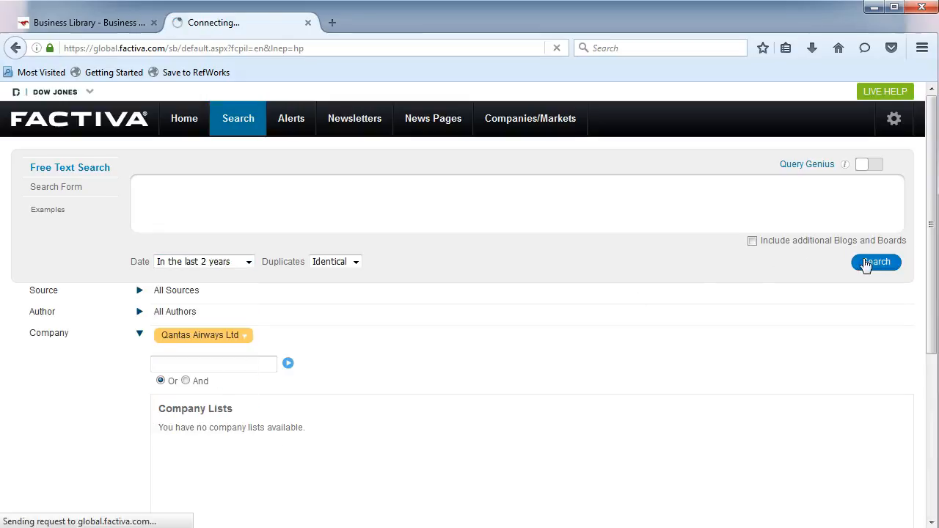
click(877, 261)
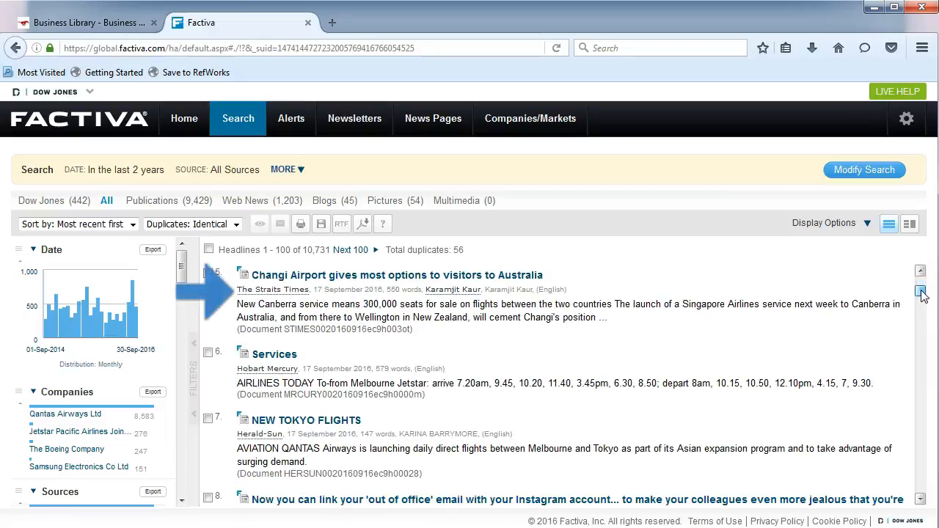
Skim the Qantas headlines, then return to the search form via Modify Search
scroll(down, 3)
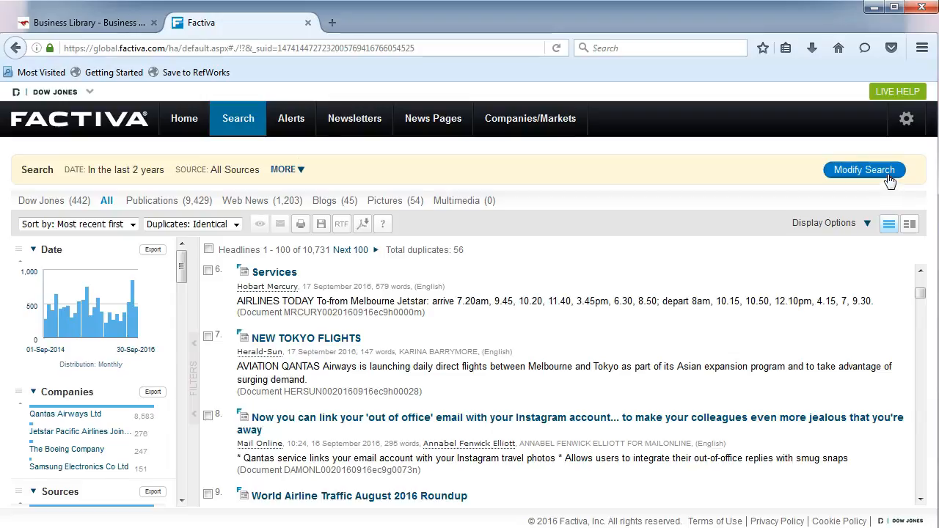
click(864, 170)
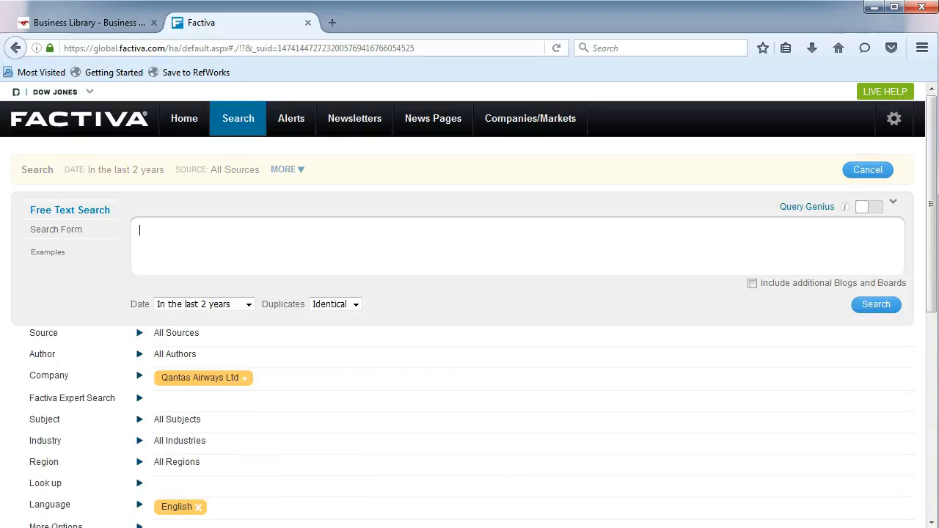
Add the free-text keyword econom* and rerun the Qantas search
text(econom*)
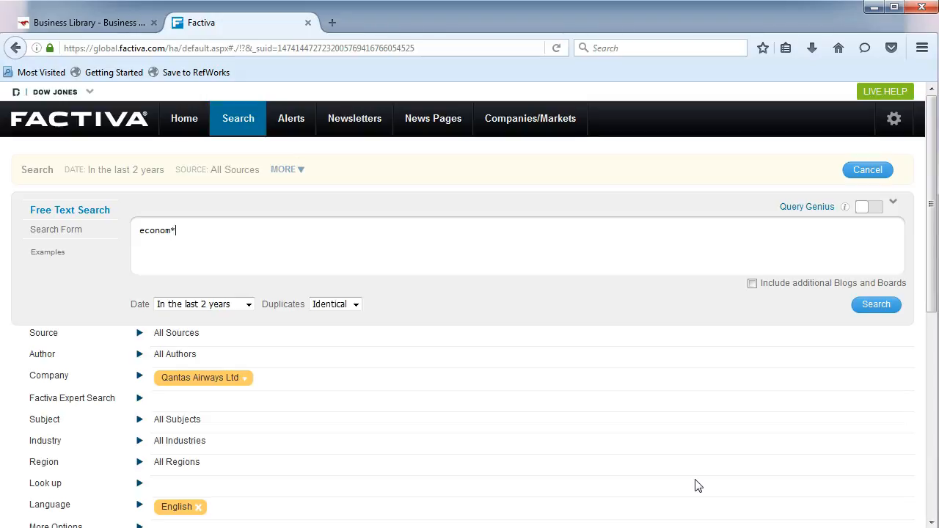
click(876, 304)
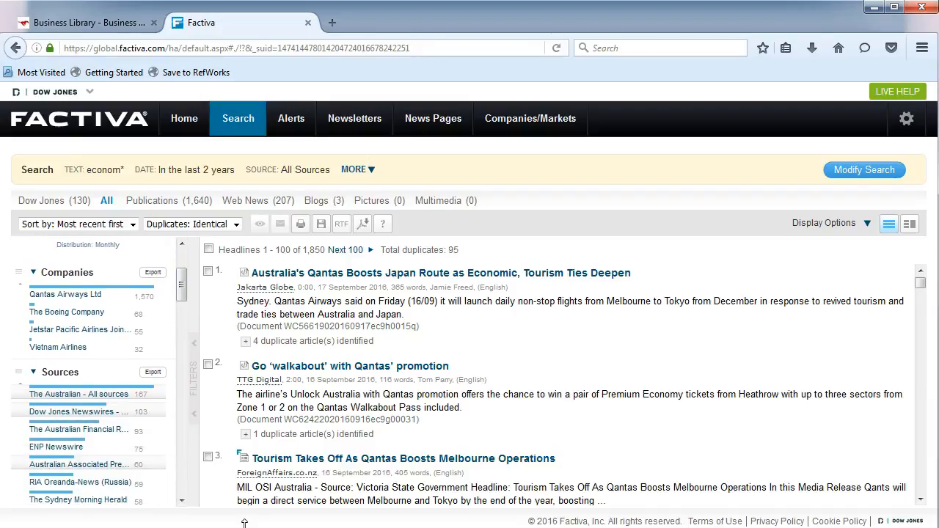
Filter the results to the Australia region and open 'Tourism Takes Off As Qantas Boosts Melbourne Operations'
scroll(down, 3)
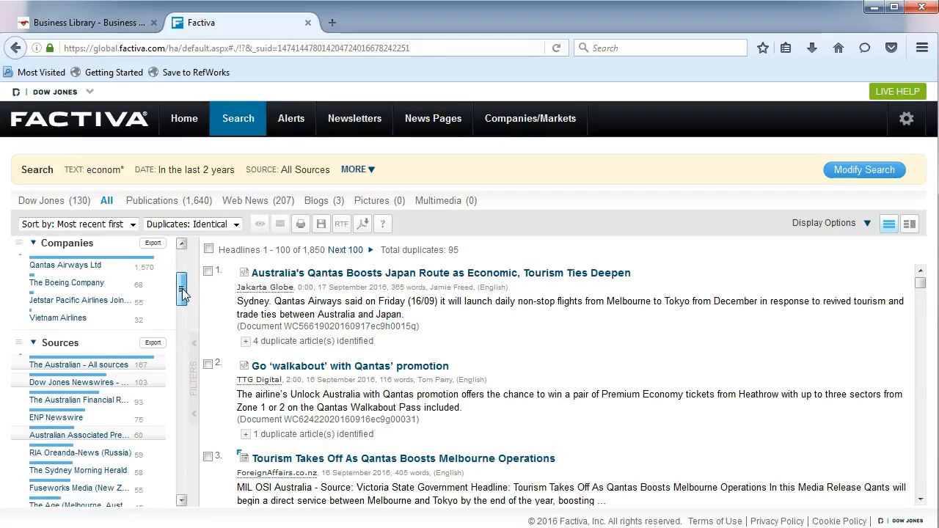
scroll(down, 3)
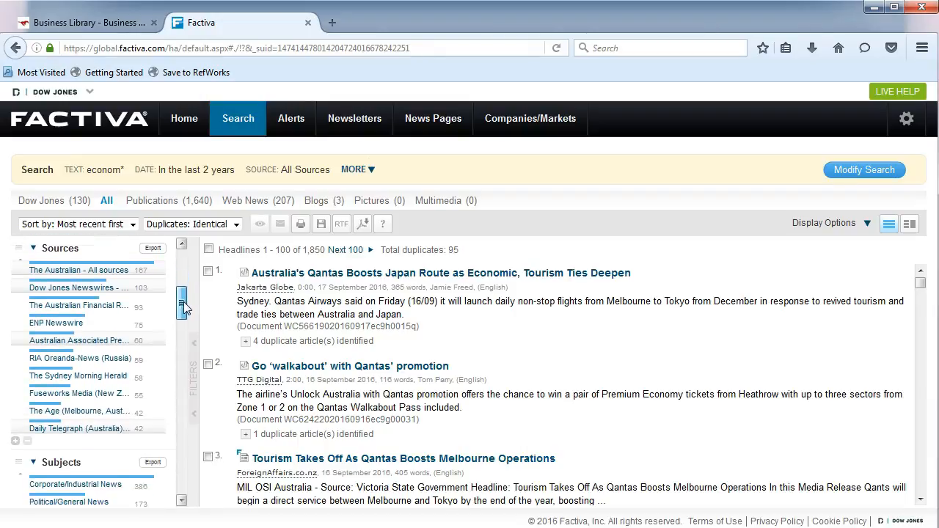
scroll(down, 3)
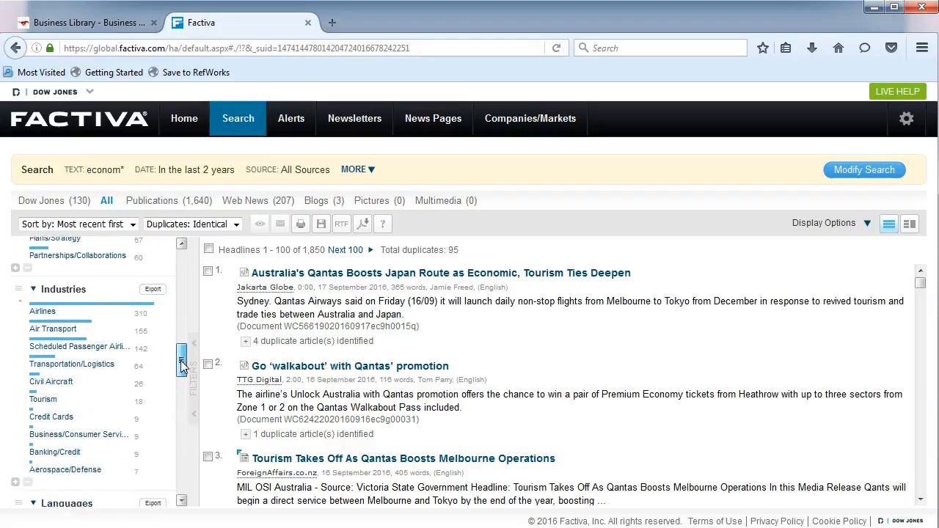
scroll(down, 3)
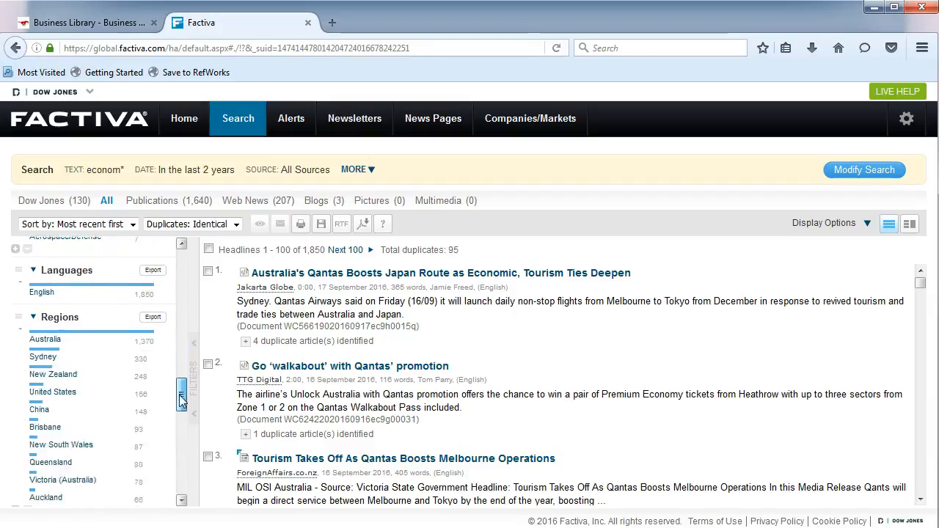
scroll(down, 3)
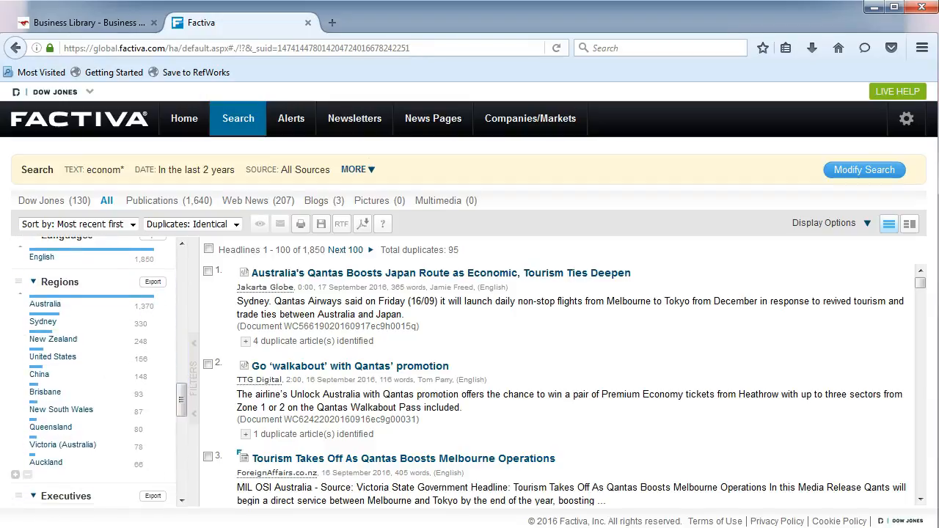
click(44, 303)
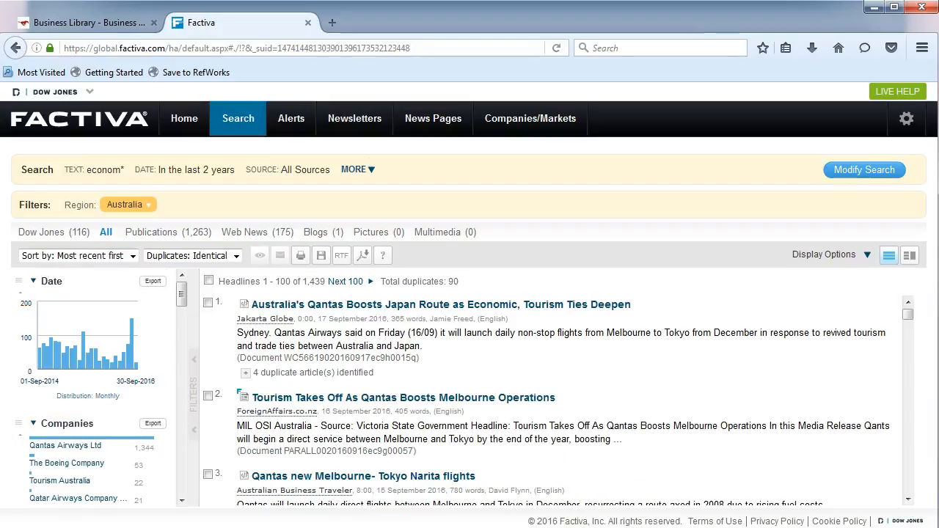
click(404, 397)
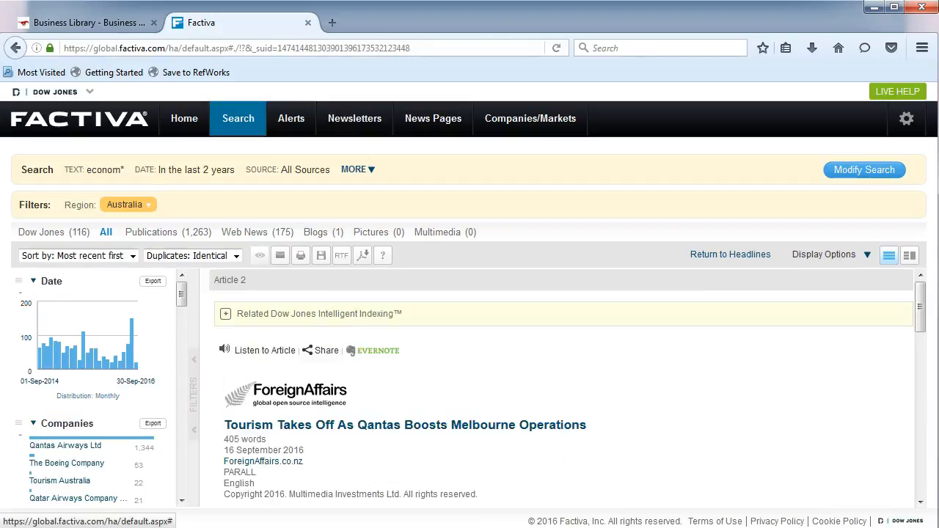